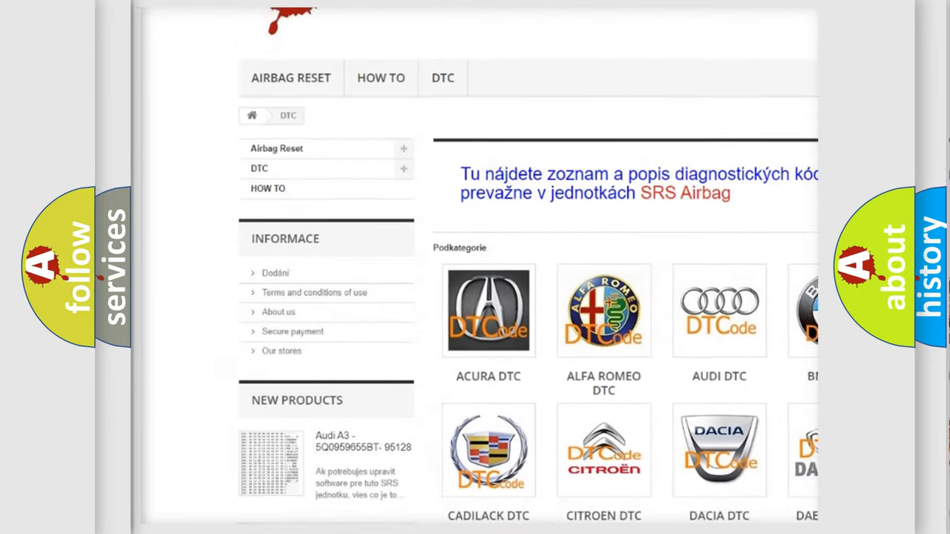
# - Scroll past the car-make logos and through the B-series diagnostic trouble code listing
pyautogui.scroll(-3)
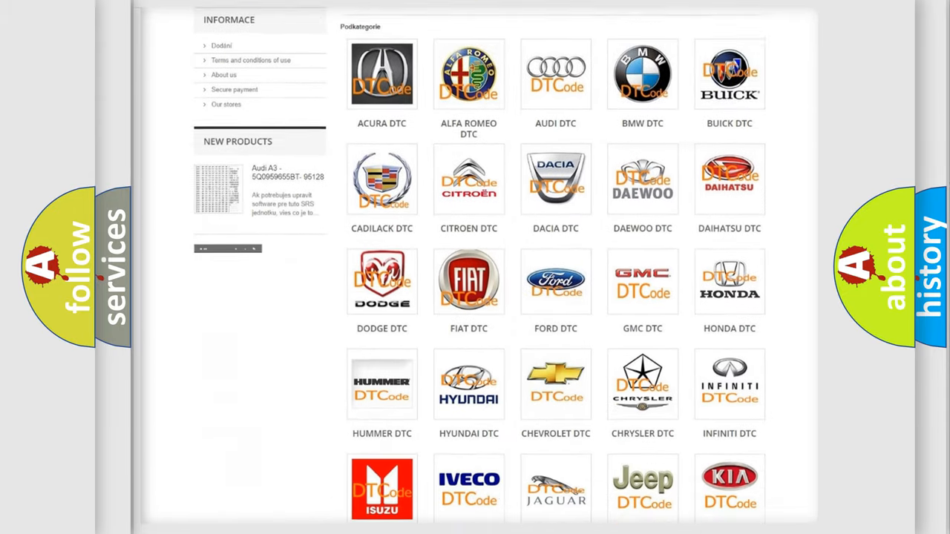
pyautogui.scroll(-3)
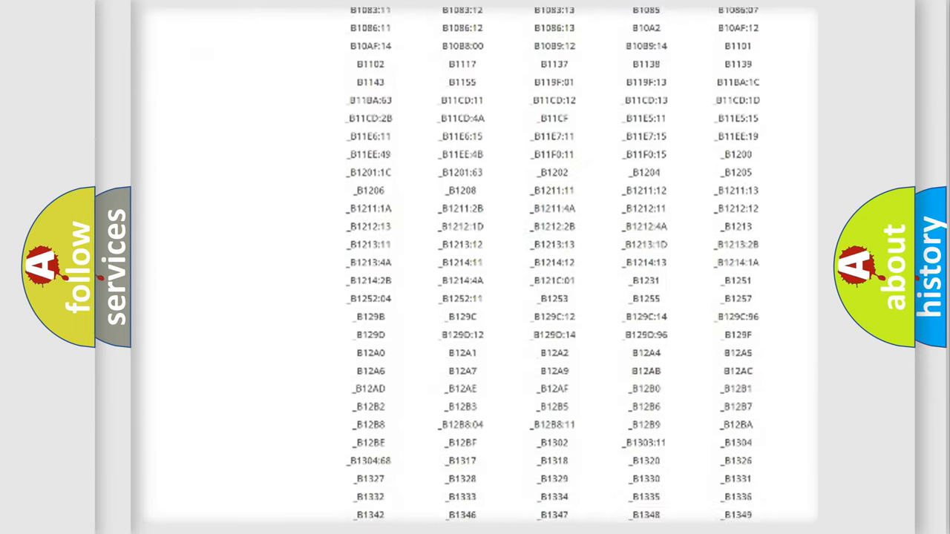
pyautogui.scroll(-3)
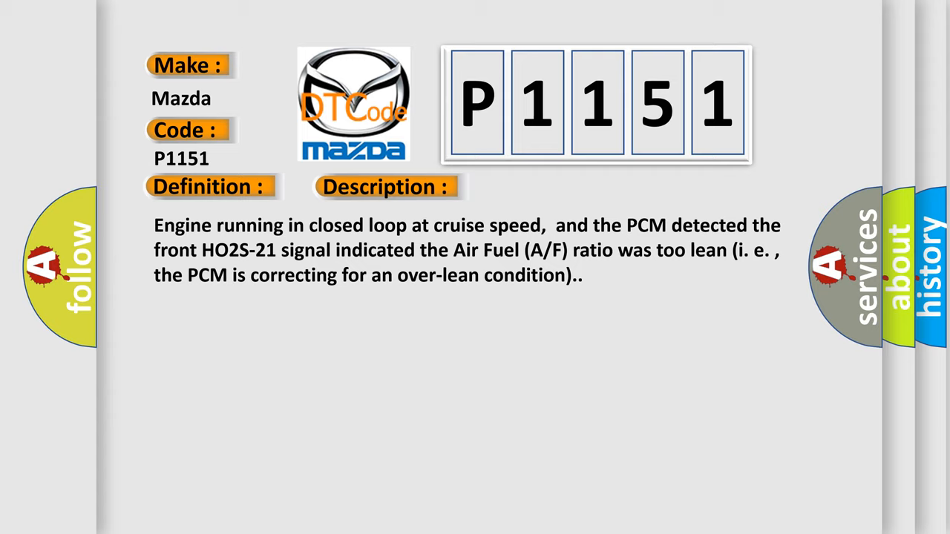
# - Reveal the P1151 Cause section, citing air leaks after the MAF sensor
pyautogui.click(545, 186)
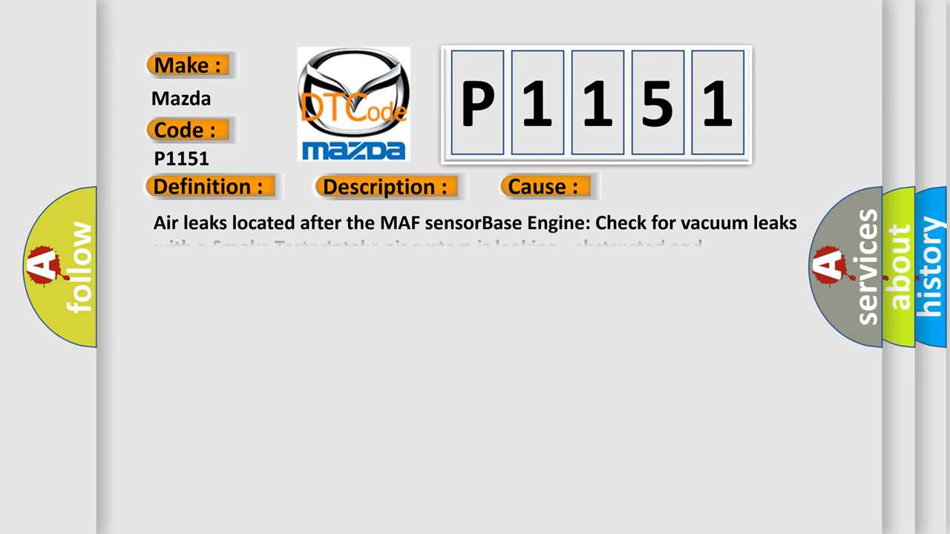